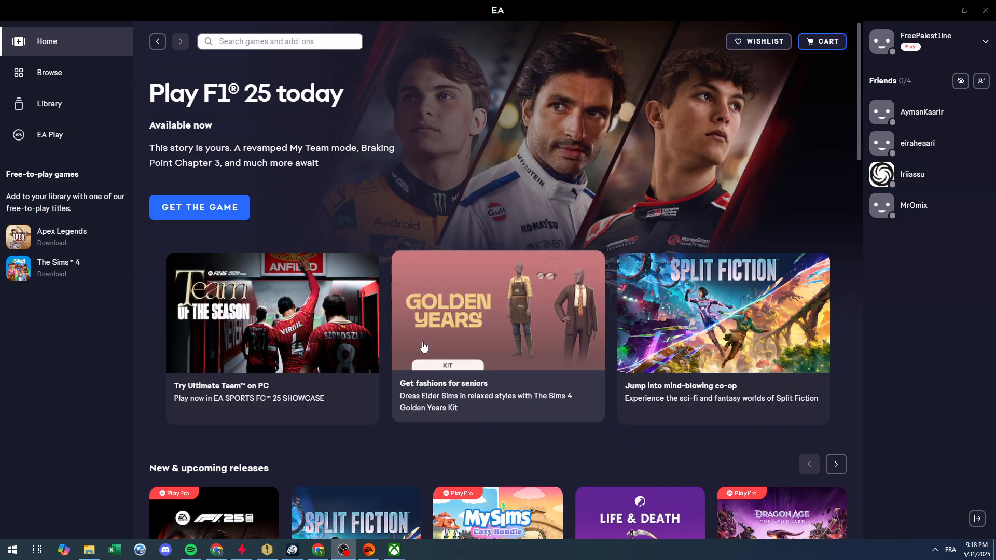
# - Open account Settings from the profile menu and scroll to the My membership section
pyautogui.click(924, 41)
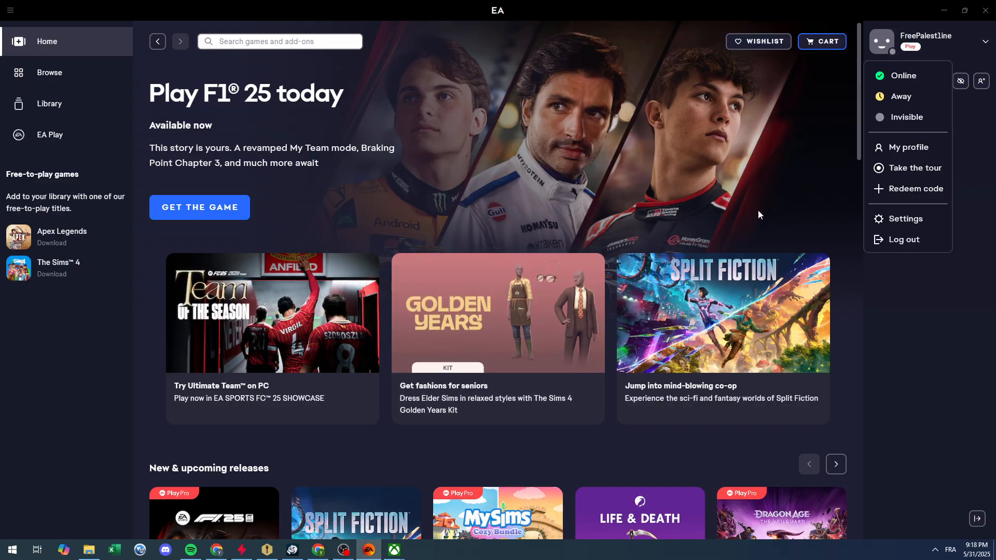
pyautogui.moveTo(819, 153)
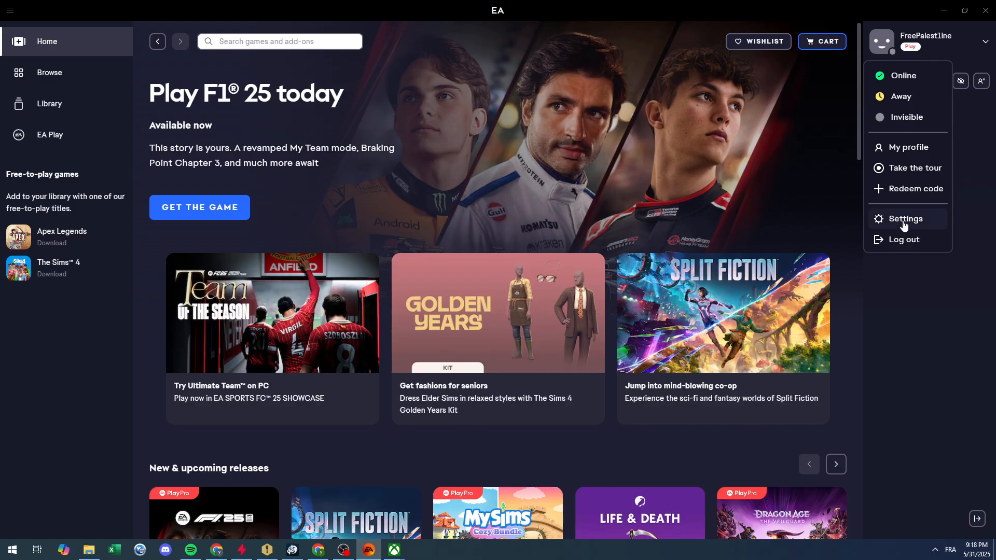
pyautogui.click(906, 219)
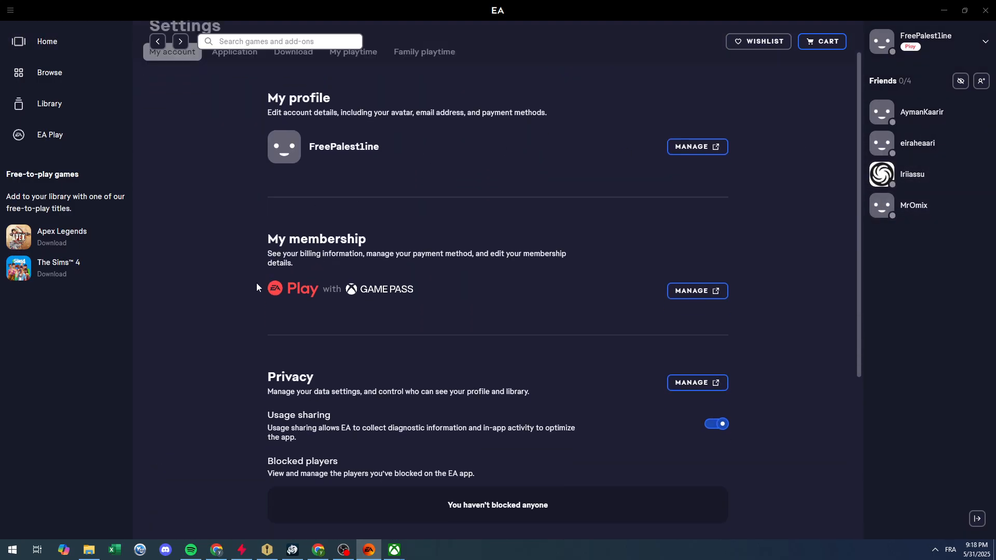
pyautogui.scroll(-3)
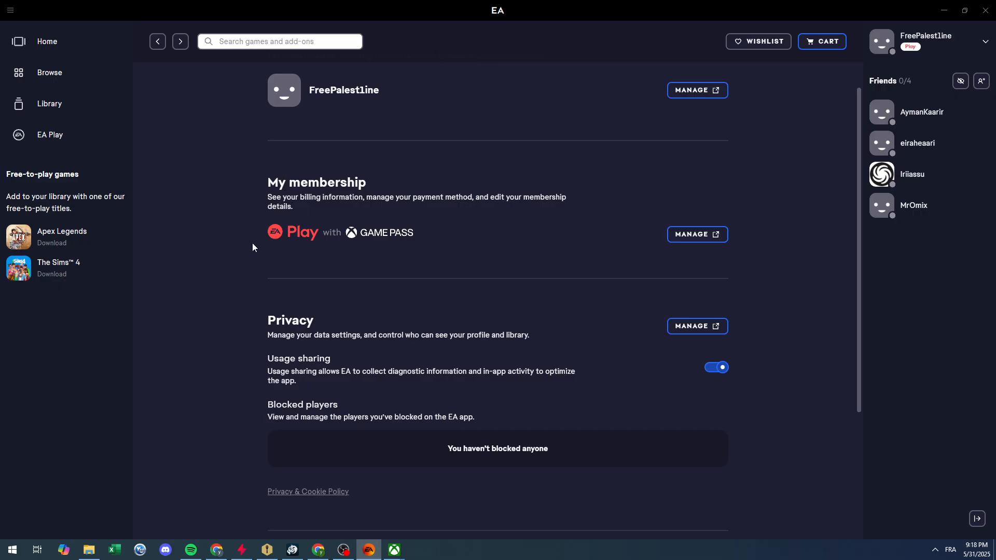
pyautogui.moveTo(421, 237)
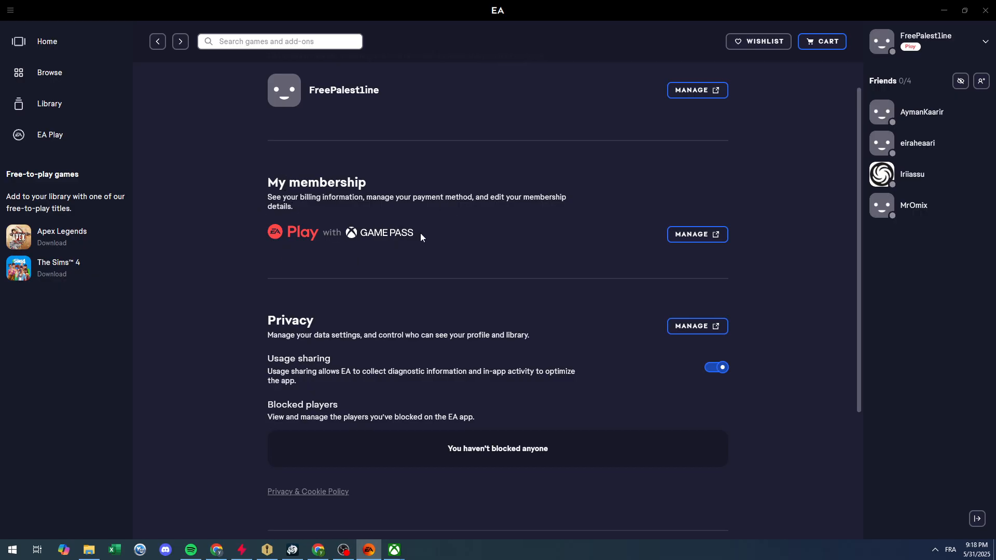
pyautogui.moveTo(713, 233)
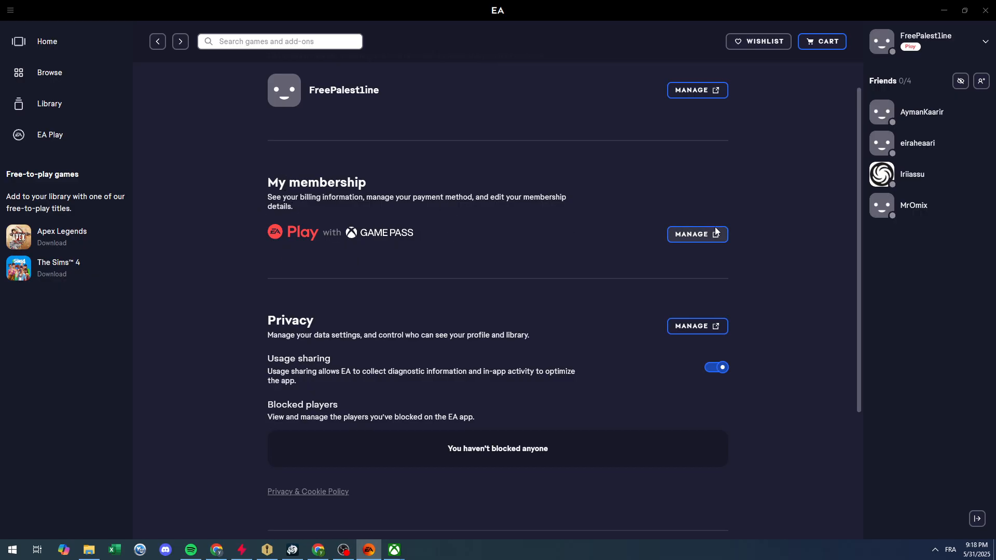
# - Choose Manage on the Game Pass membership and confirm Let's Go to continue to Microsoft.com
pyautogui.click(695, 234)
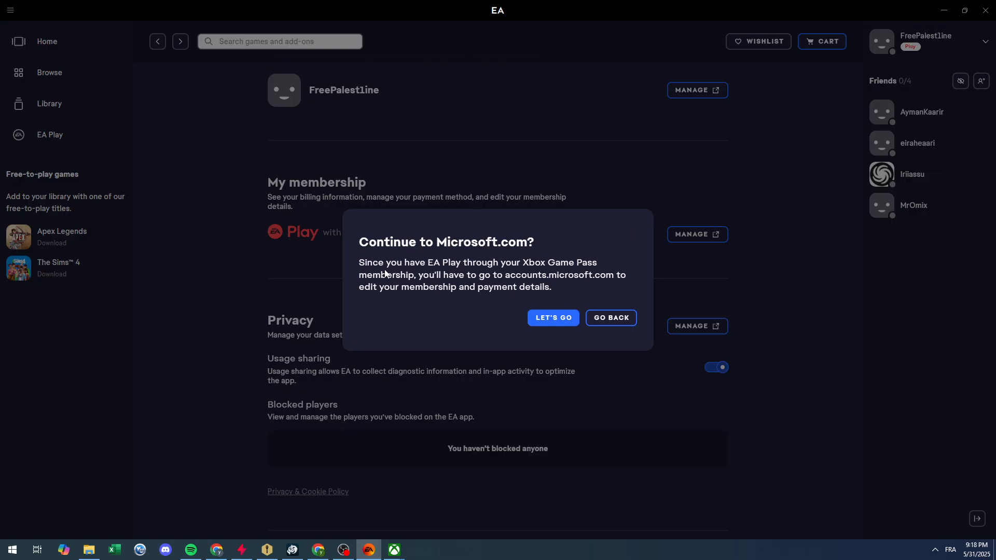
pyautogui.moveTo(585, 271)
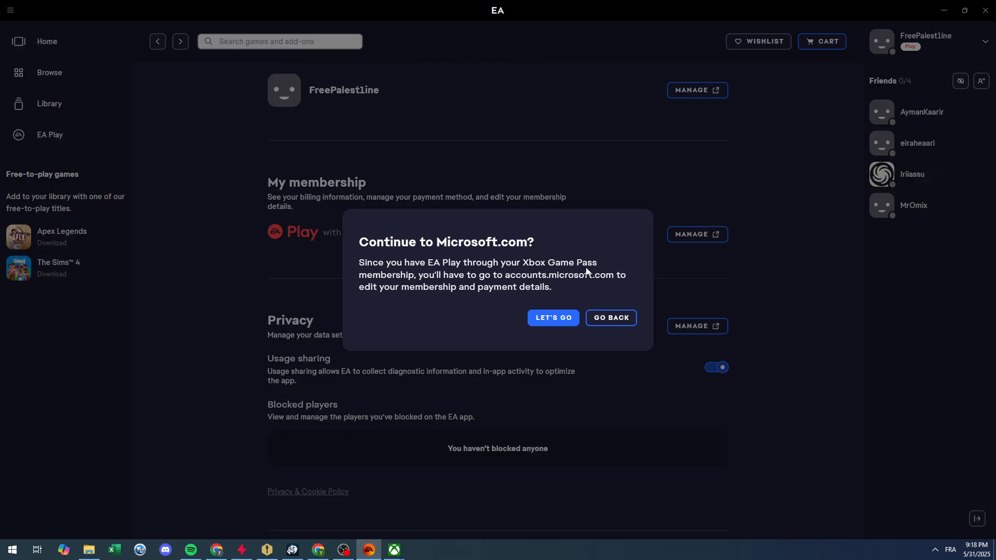
pyautogui.moveTo(507, 281)
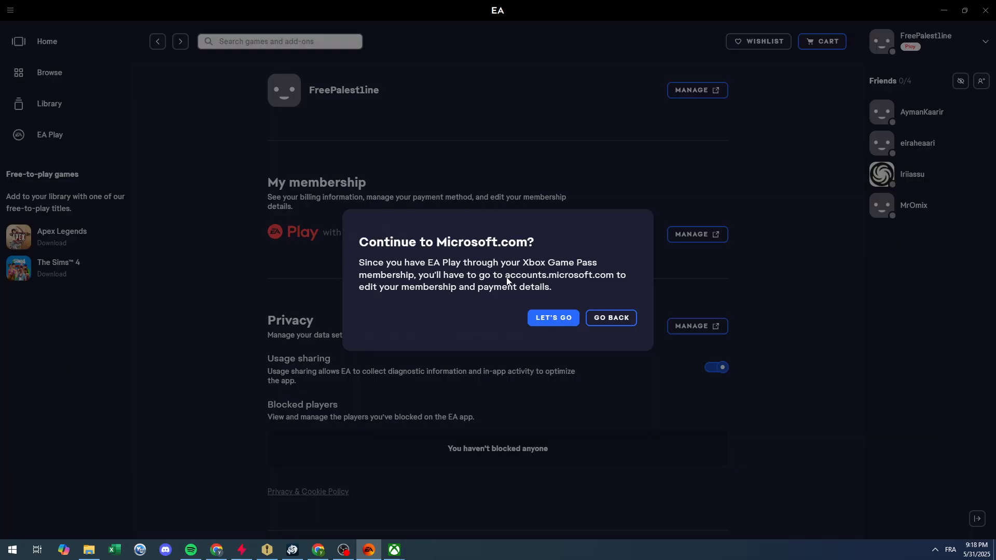
pyautogui.moveTo(412, 312)
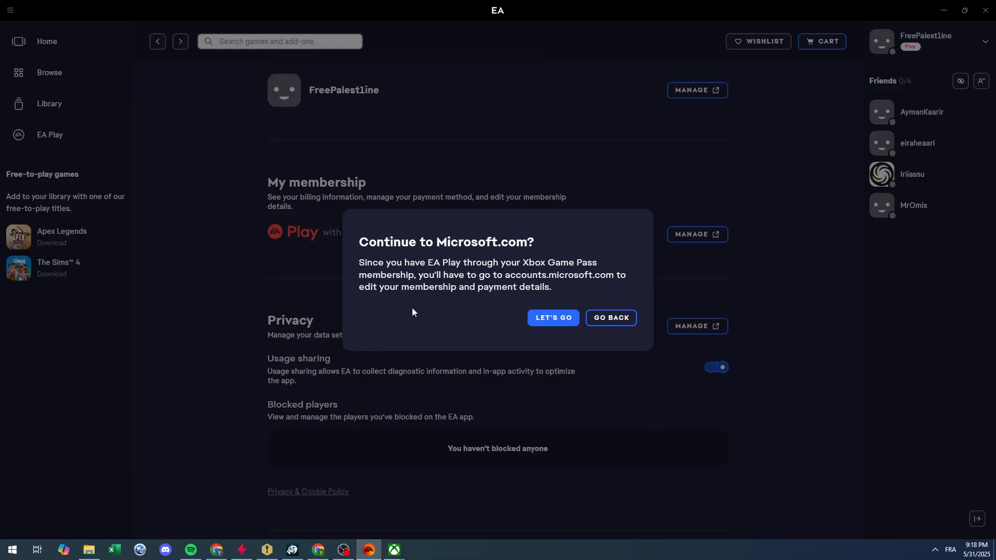
pyautogui.click(552, 317)
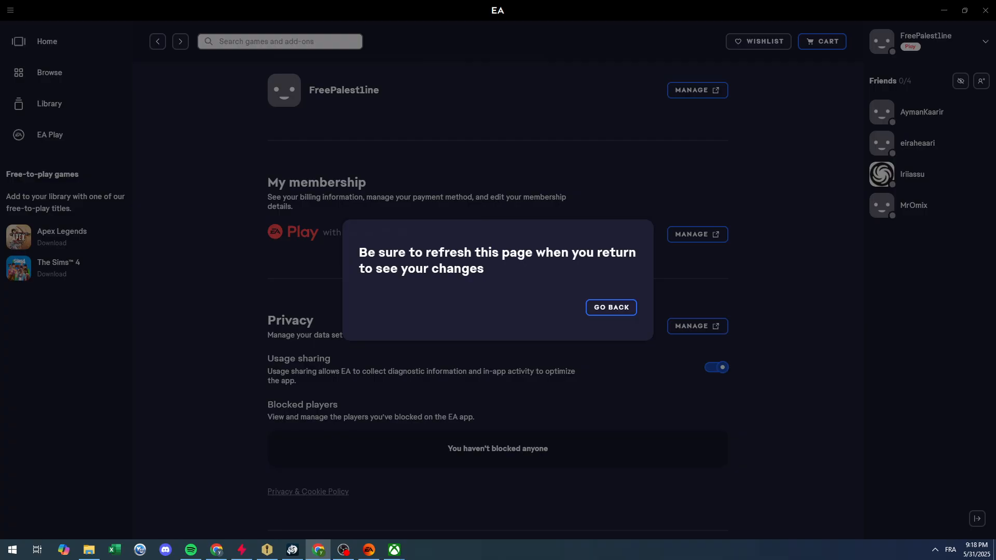
pyautogui.moveTo(554, 234)
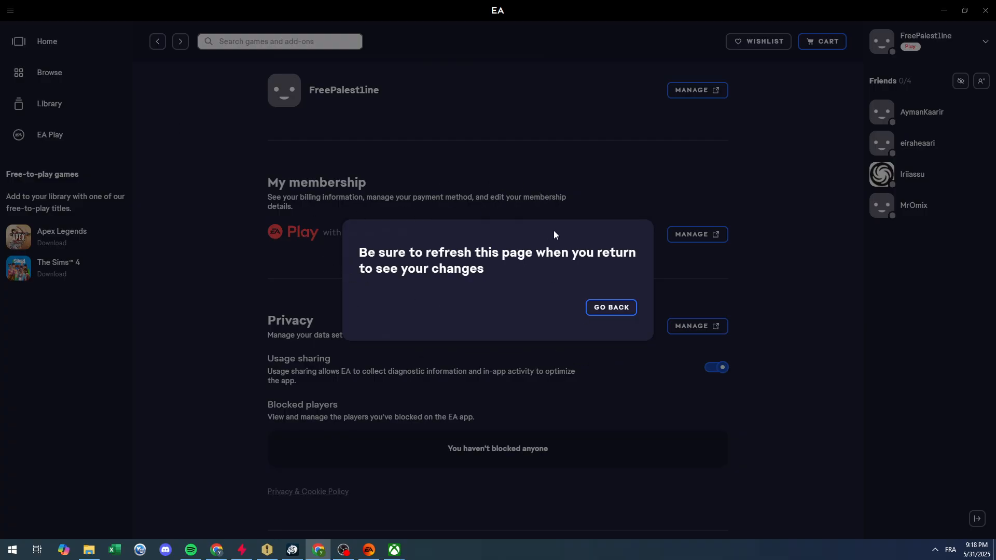
pyautogui.moveTo(402, 233)
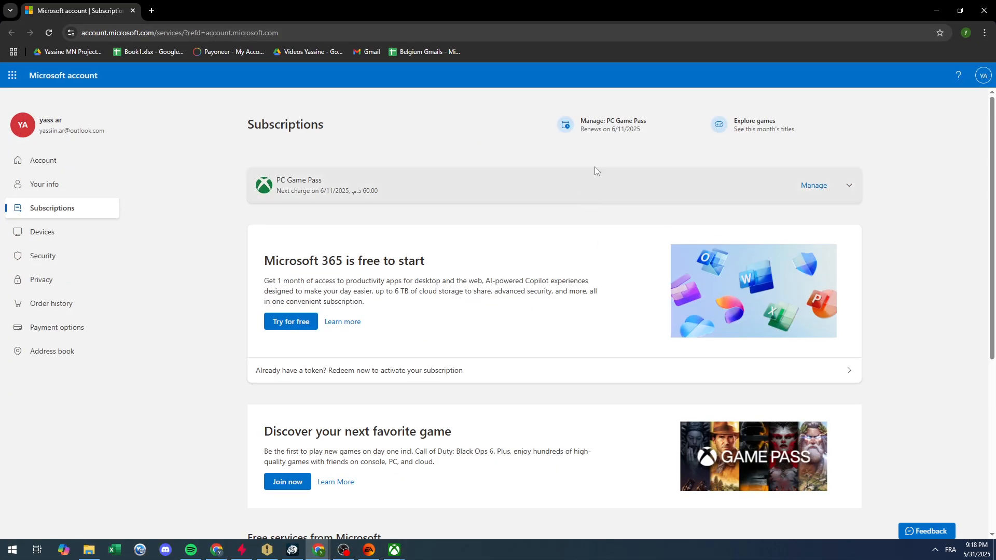
pyautogui.moveTo(335, 201)
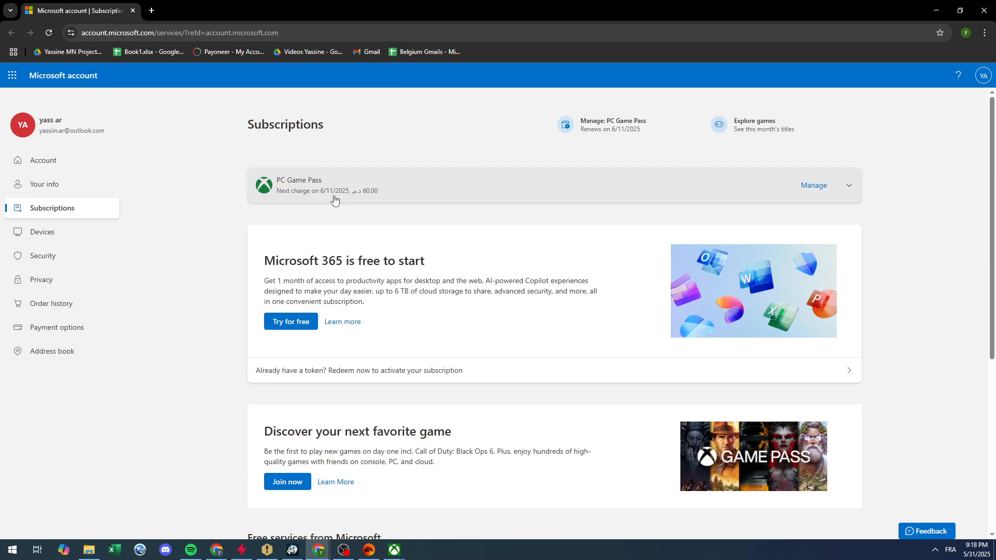
pyautogui.moveTo(278, 84)
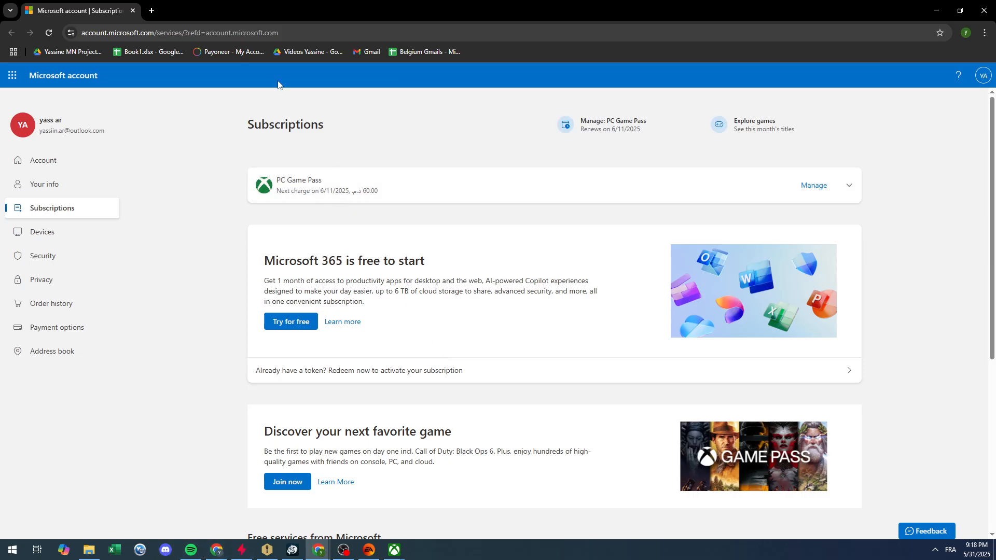
pyautogui.moveTo(224, 170)
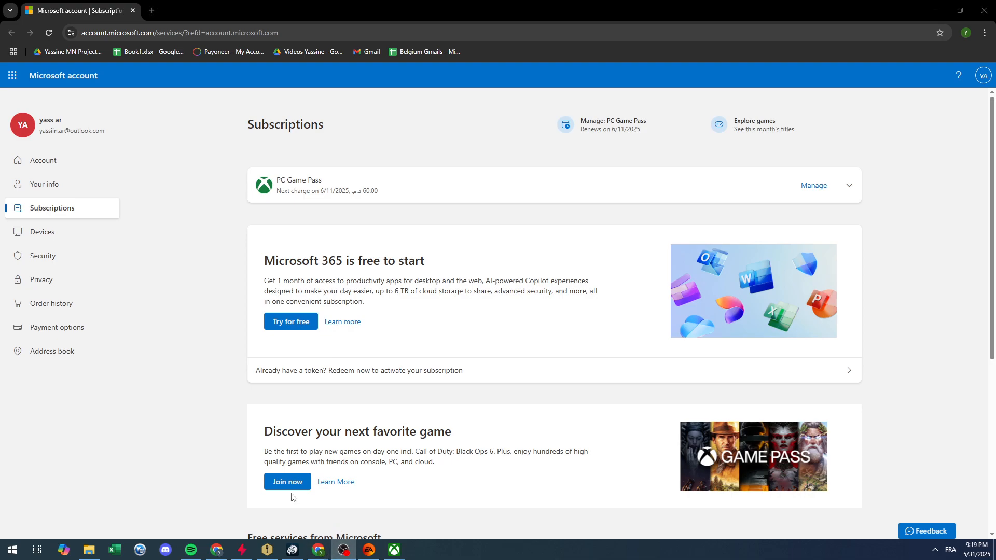
# - Return to the browser subscriptions page and choose Manage on the PC Game Pass row
pyautogui.click(367, 550)
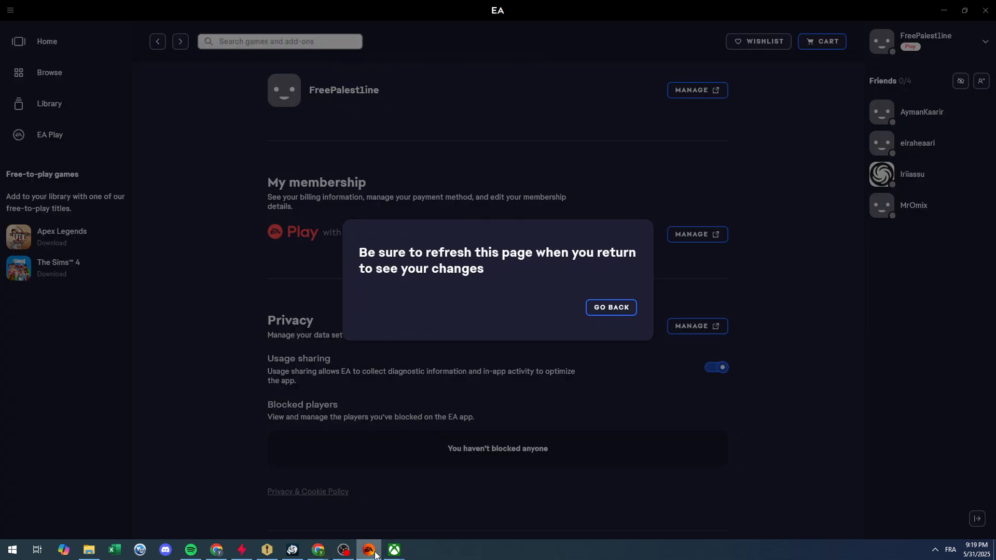
pyautogui.click(609, 307)
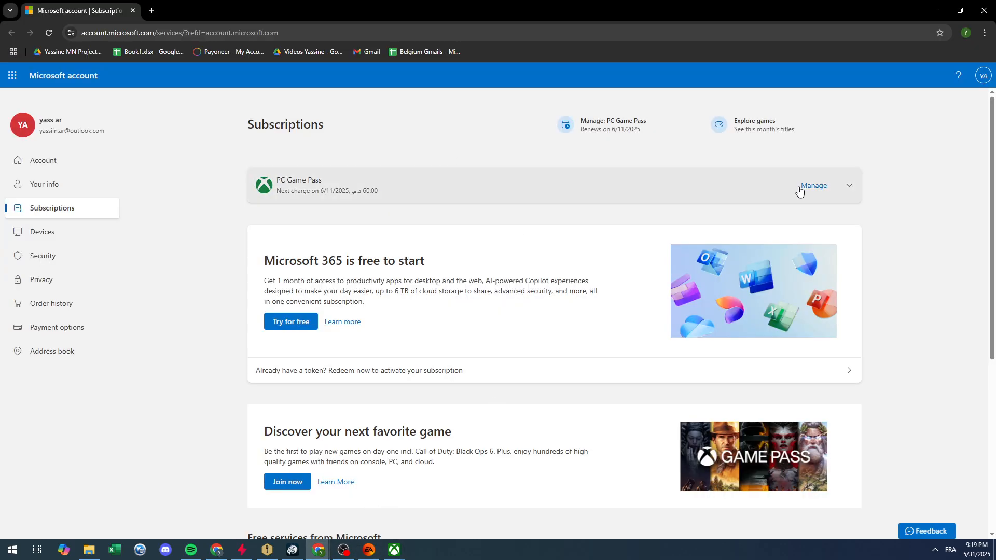
pyautogui.click(813, 184)
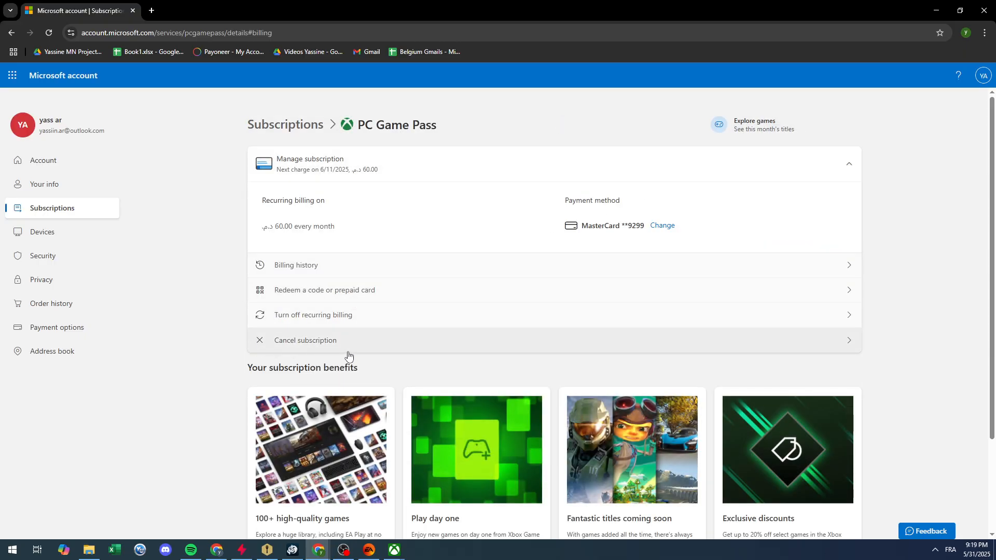
# - Cancel the PC Game Pass subscription and confirm the cancellation
pyautogui.click(305, 341)
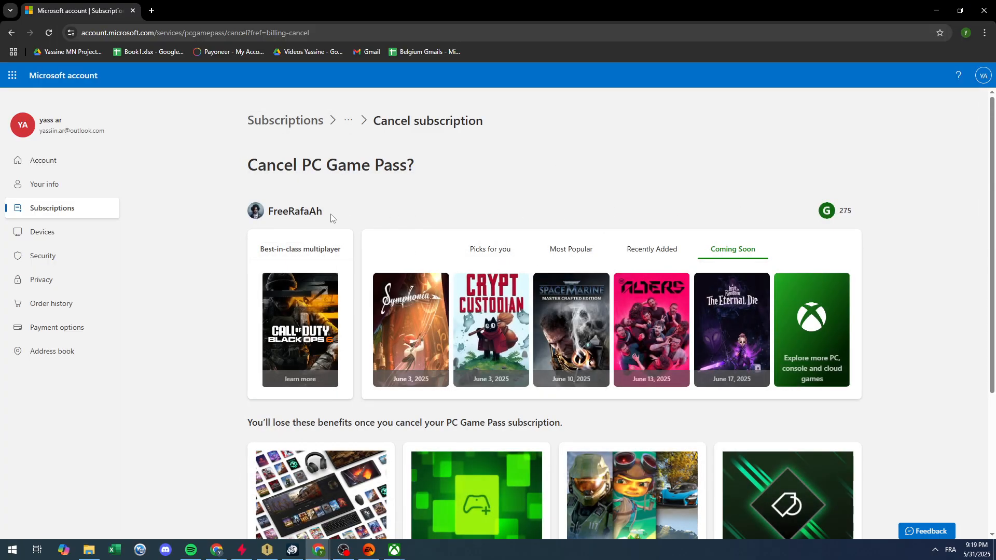
pyautogui.moveTo(484, 328)
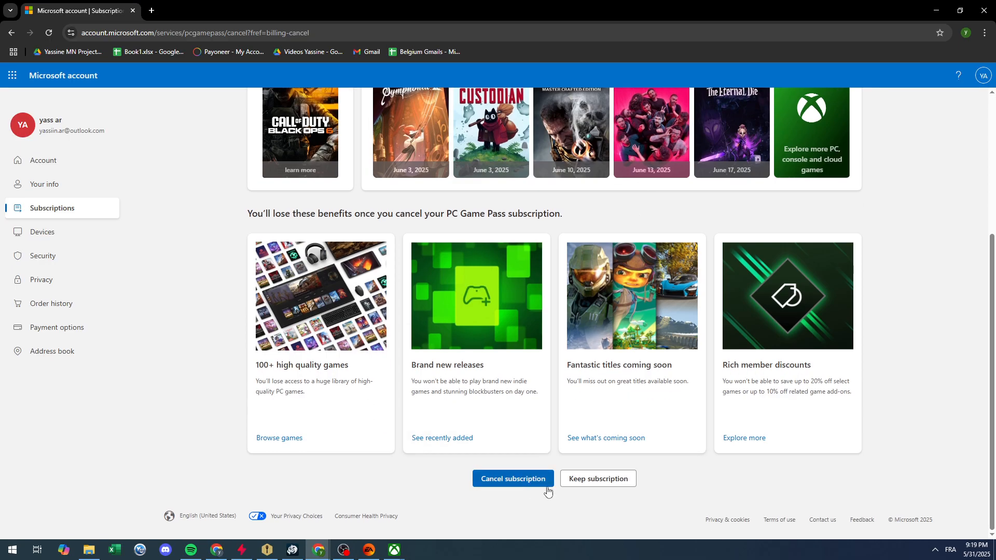
pyautogui.click(512, 478)
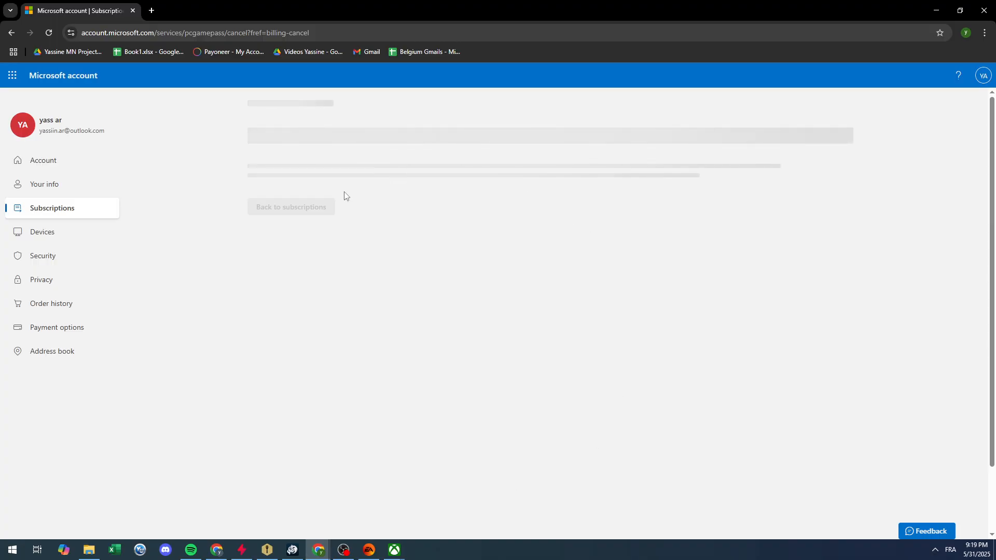
pyautogui.moveTo(406, 313)
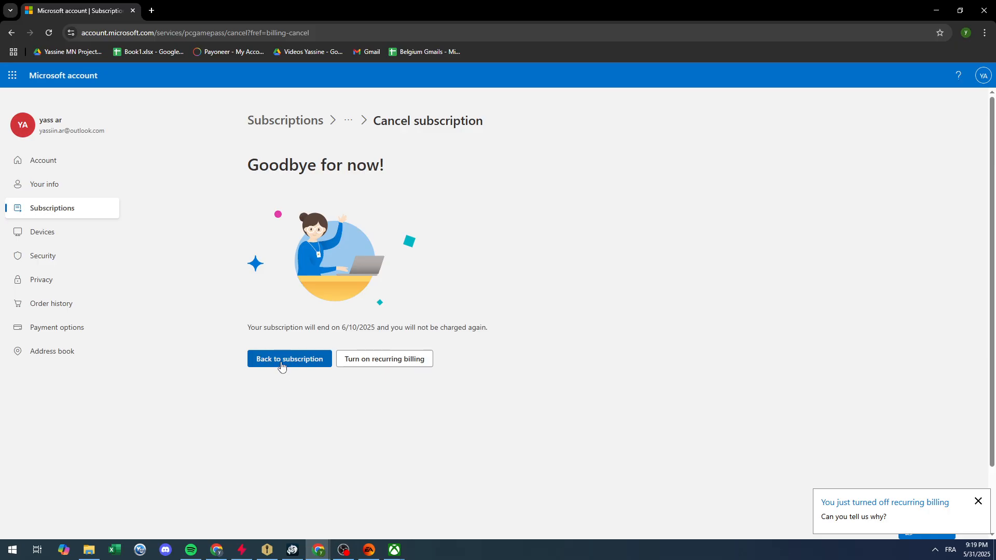
# - Go back to the subscription details, then return to the EA app settings at the privacy section
pyautogui.click(289, 359)
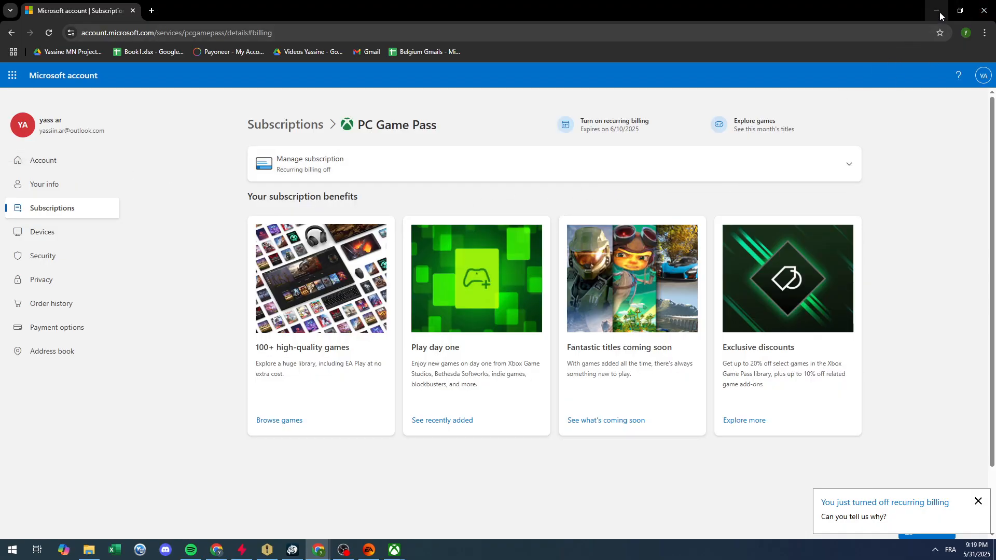
pyautogui.click(367, 550)
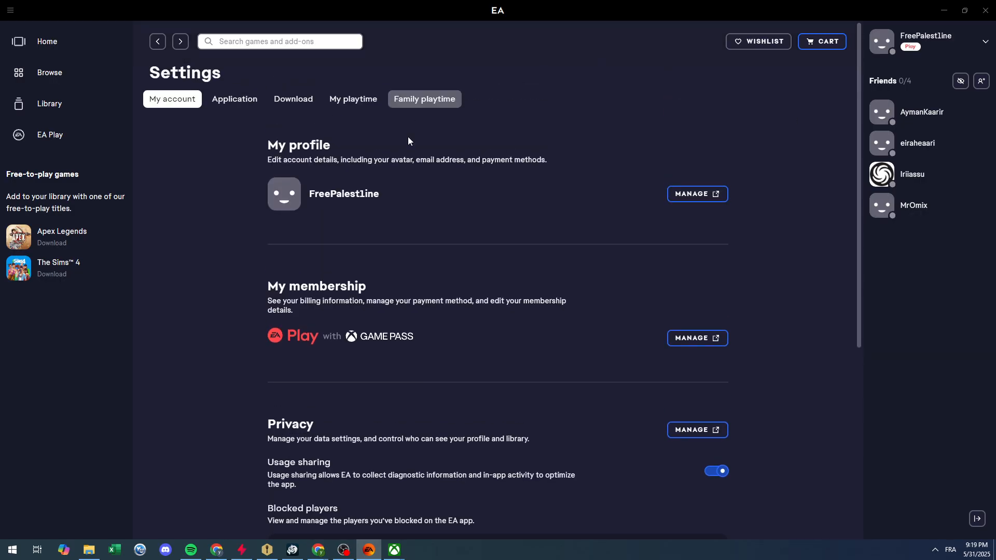
pyautogui.scroll(-3)
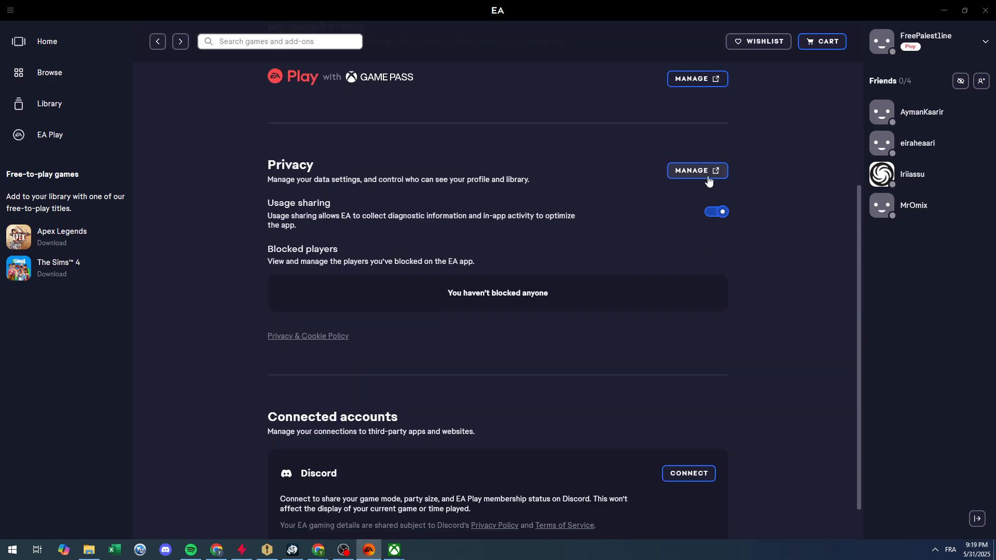